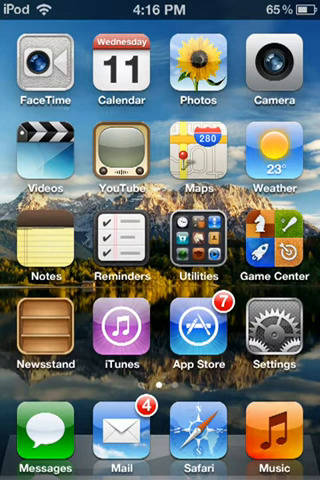
Start a screen recording from the home screen, visit Settings, and return to SpringBoard
scroll(left, 3)
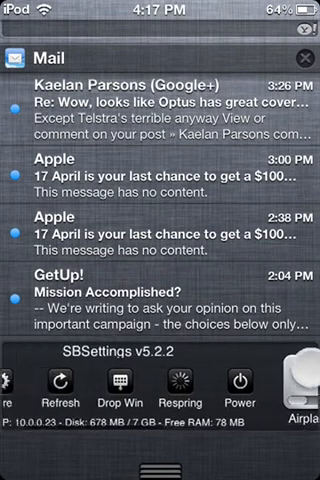
scroll(left, 3)
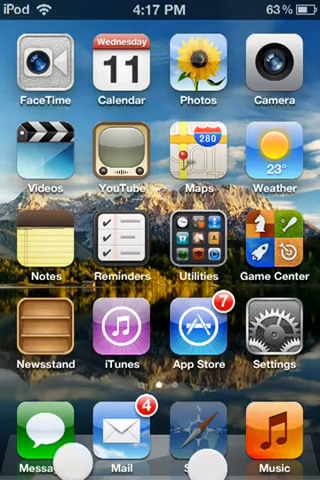
key(home)
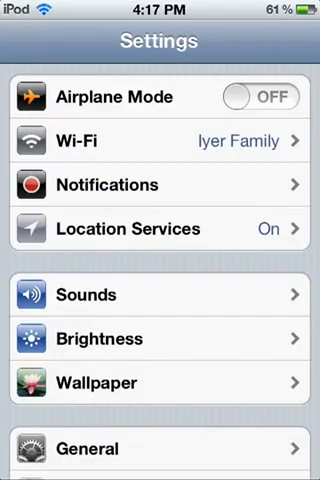
key(home)
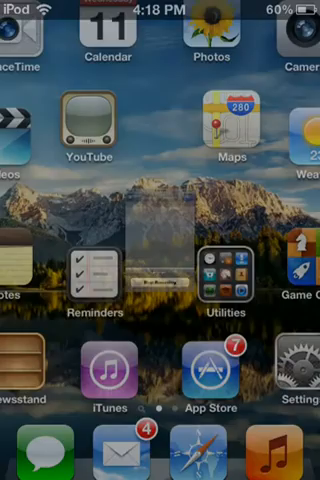
Choose H.264/MOV with Mic Audio as the video format in Display Recorder's Settings pane
click(292, 378)
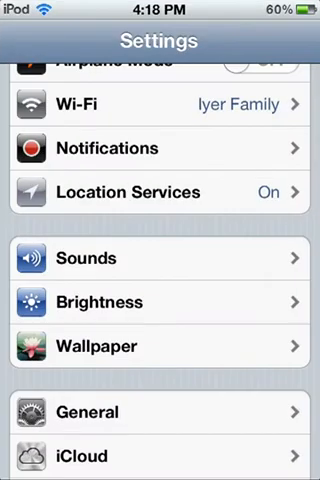
scroll(down, 3)
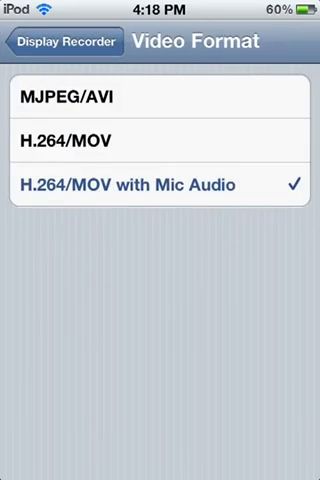
click(64, 42)
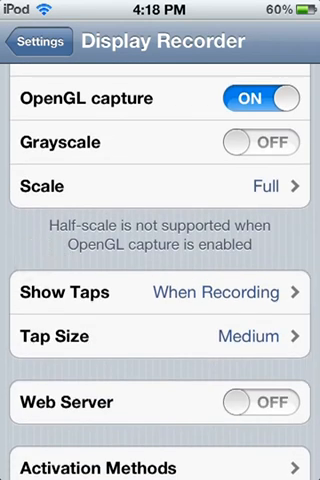
scroll(down, 3)
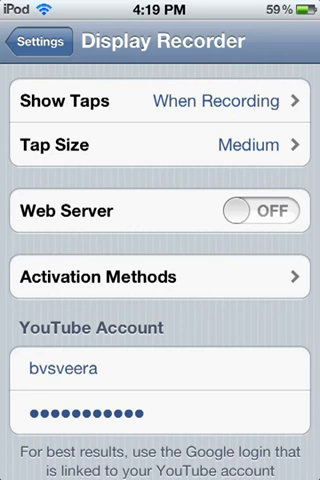
scroll(up, 3)
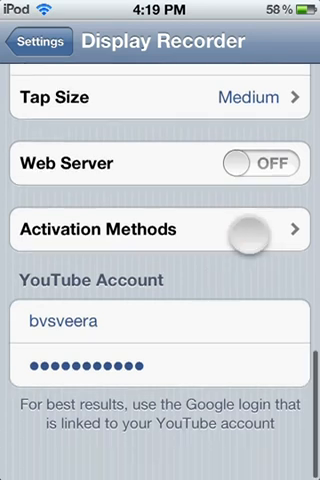
scroll(down, 3)
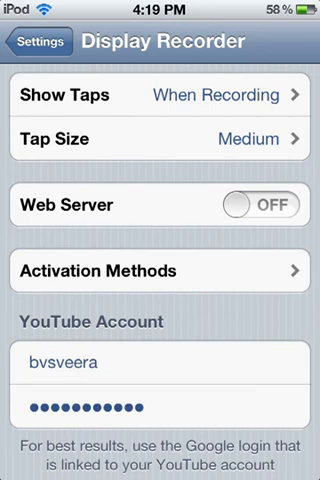
scroll(down, 3)
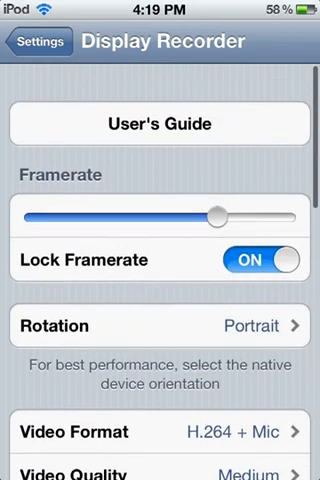
Back out of the Settings list and exit to the SpringBoard home screen
click(36, 44)
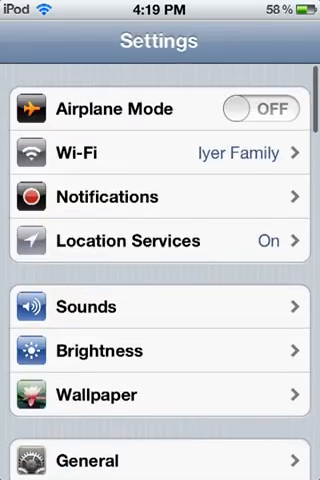
key(home)
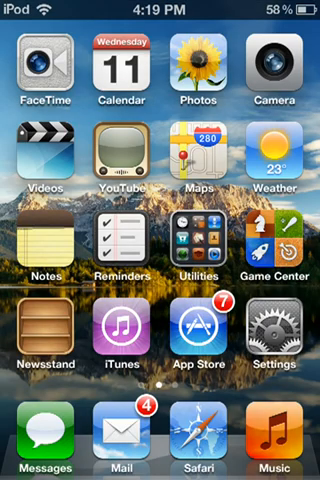